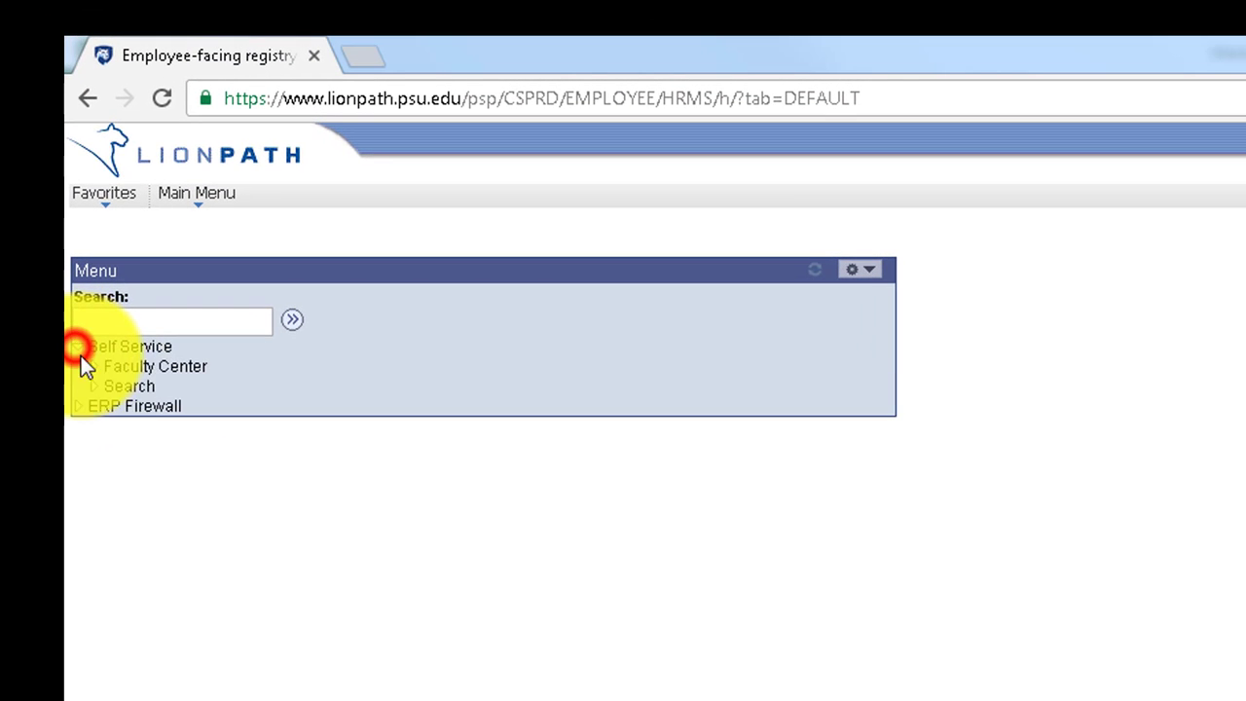
Reach the Grade Roster page for ECON 102-005, Fall 2016, via Faculty Center.
click(155, 366)
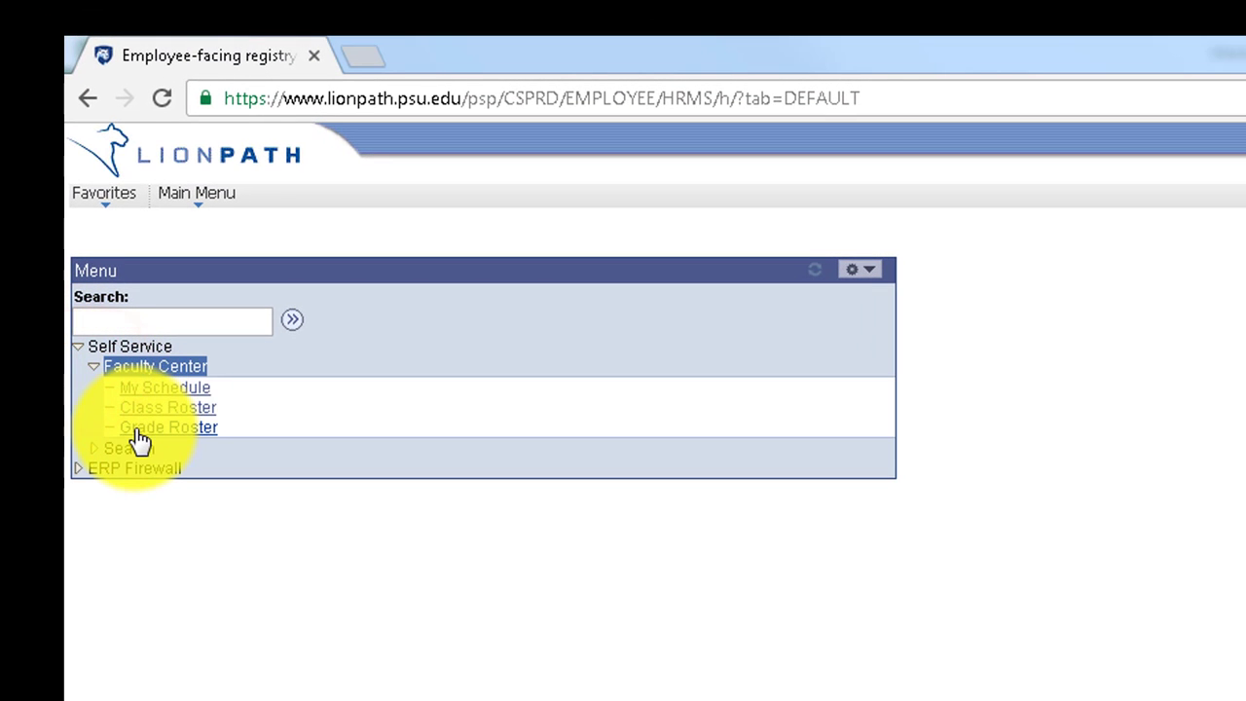
click(169, 429)
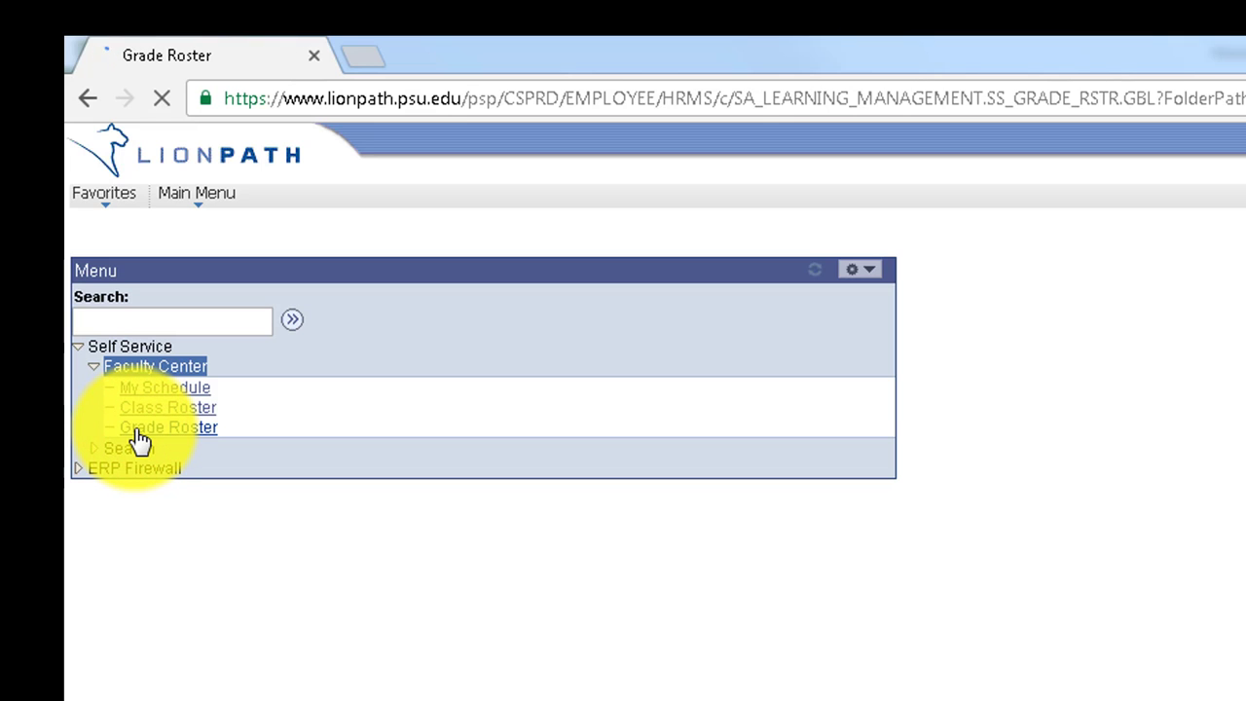
click(168, 426)
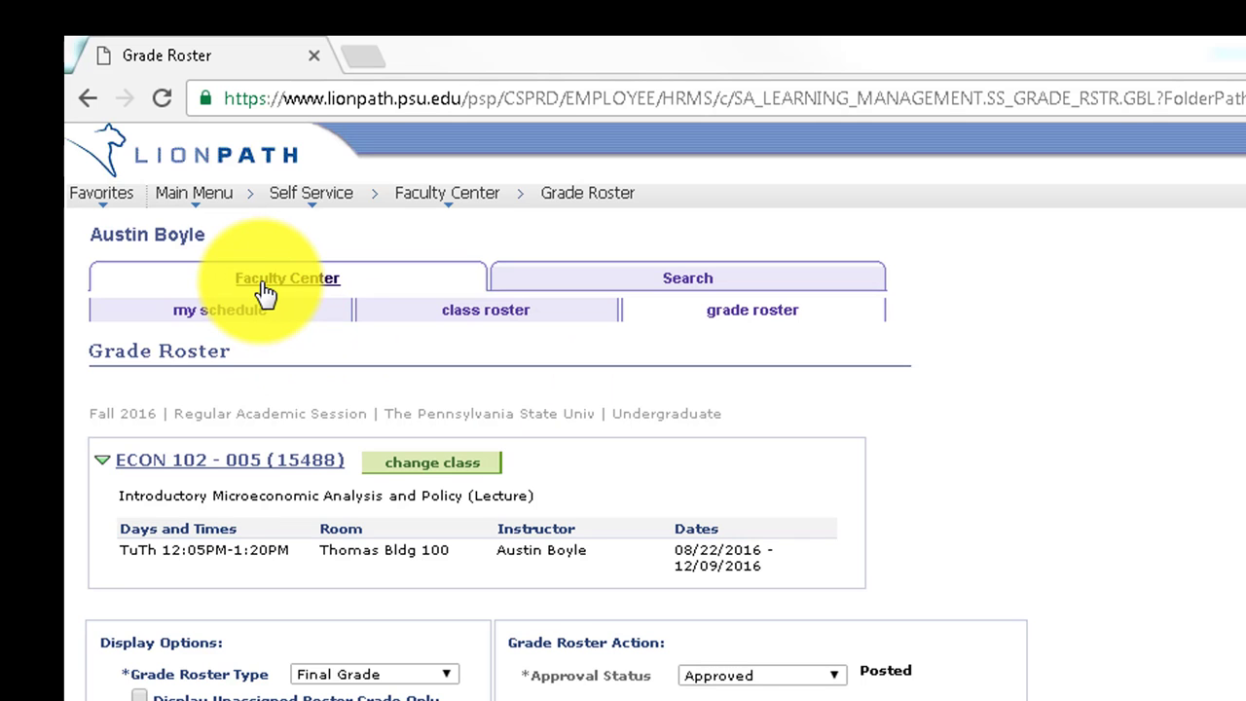
Switch to the Fall 2016 schedule and bring up the ECON 102-007 grade roster.
click(222, 310)
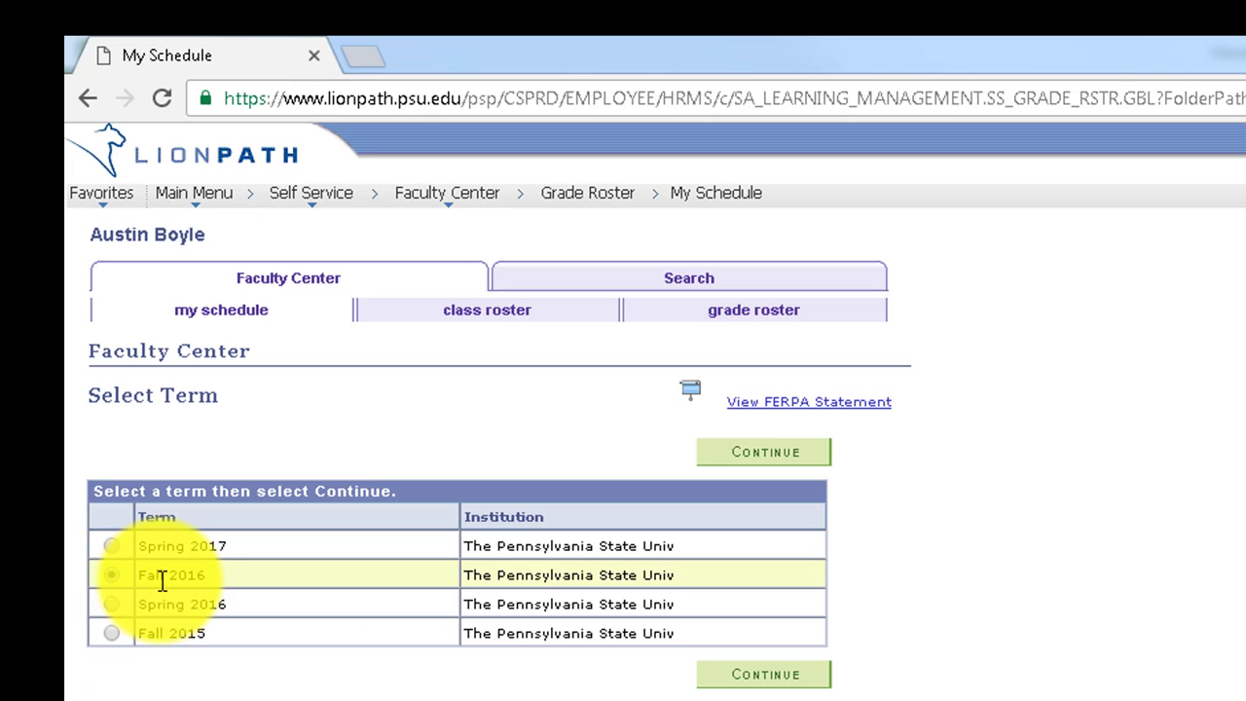
click(111, 575)
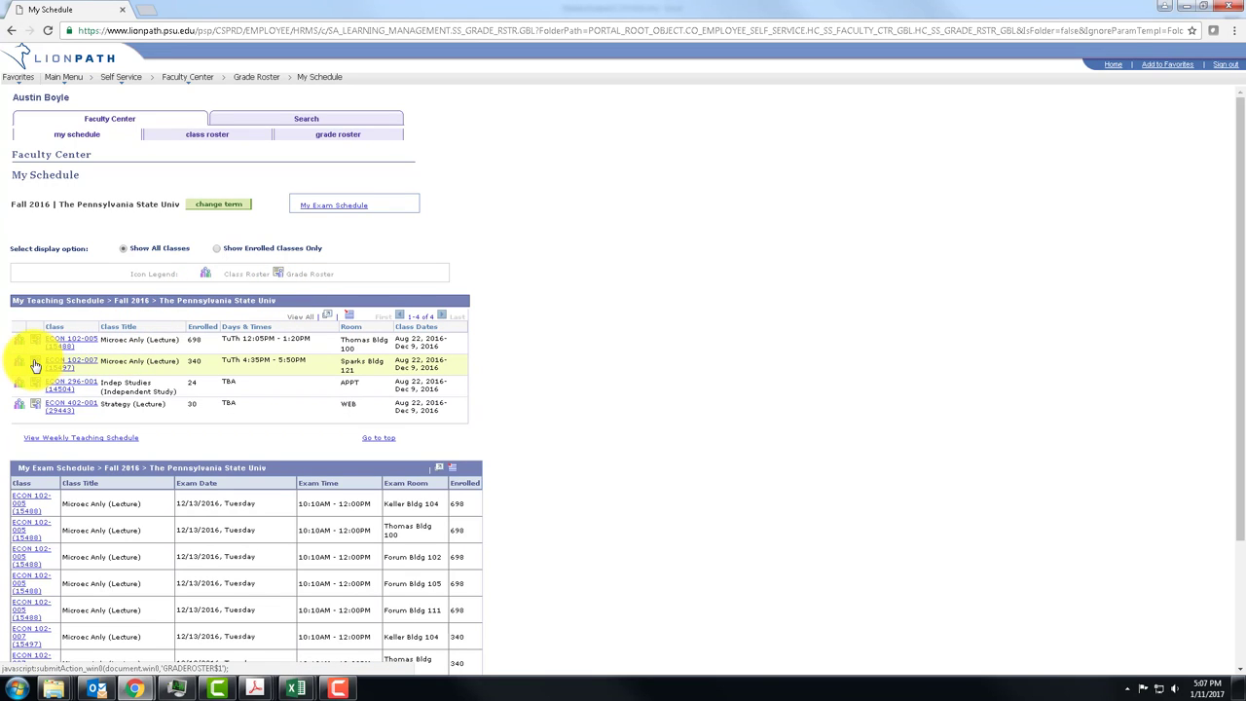
mouse_move(35, 366)
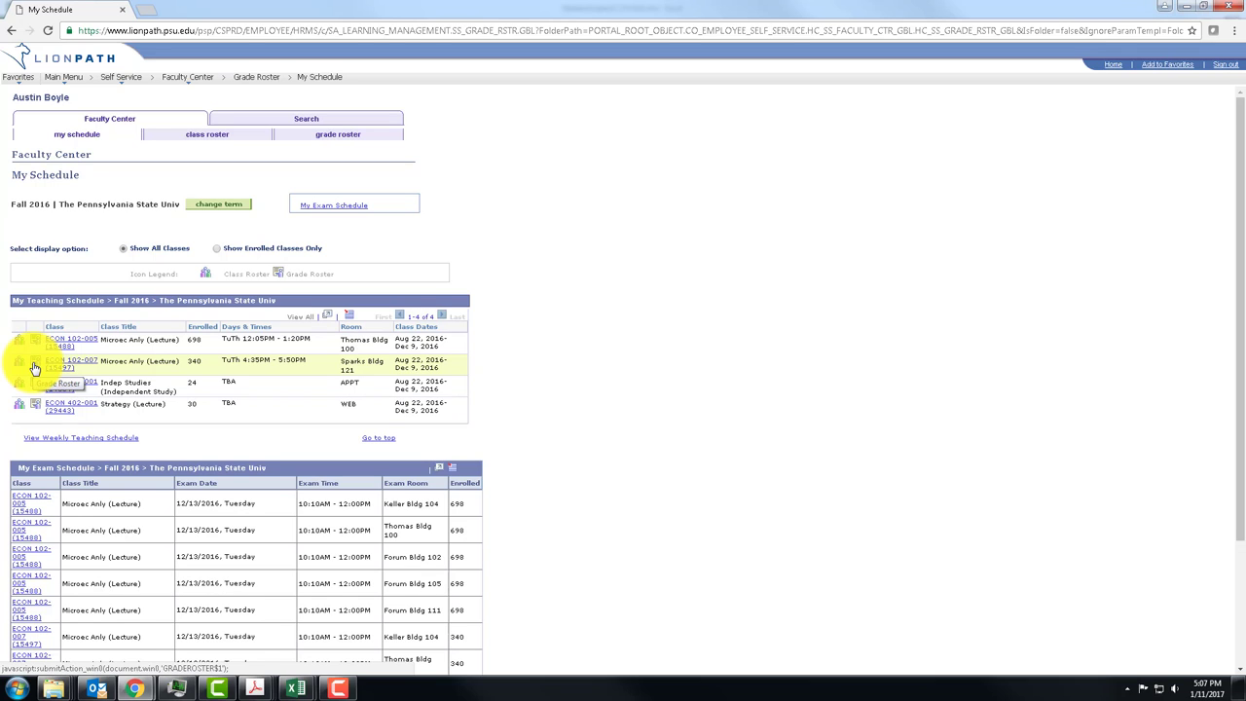
click(35, 361)
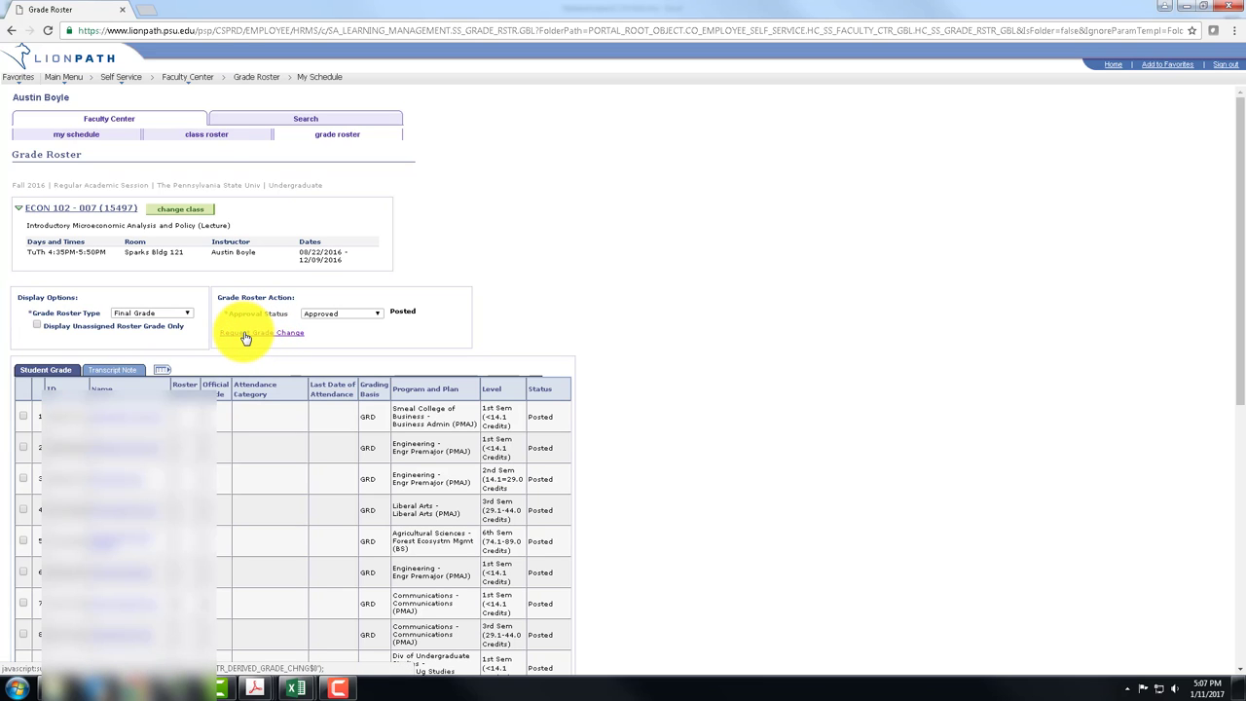
Request a grade change for ECON 102-007, adjust the student's official grade and submit.
click(261, 331)
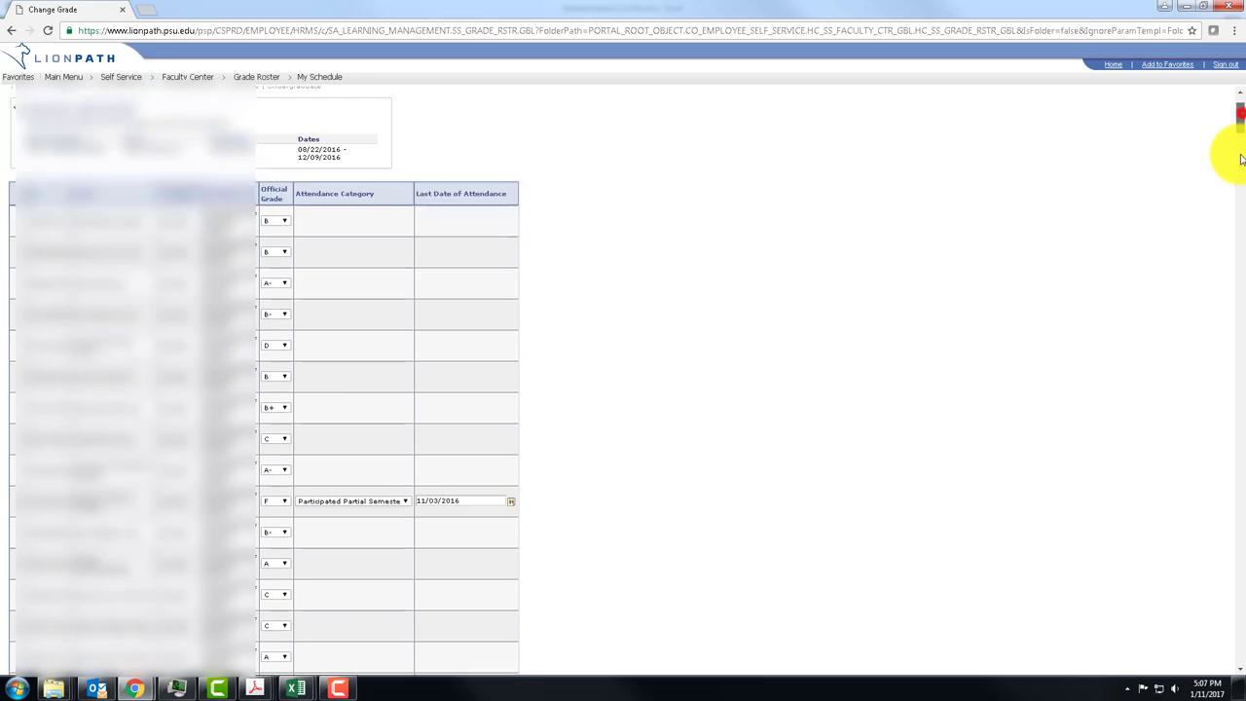
scroll(down, 3)
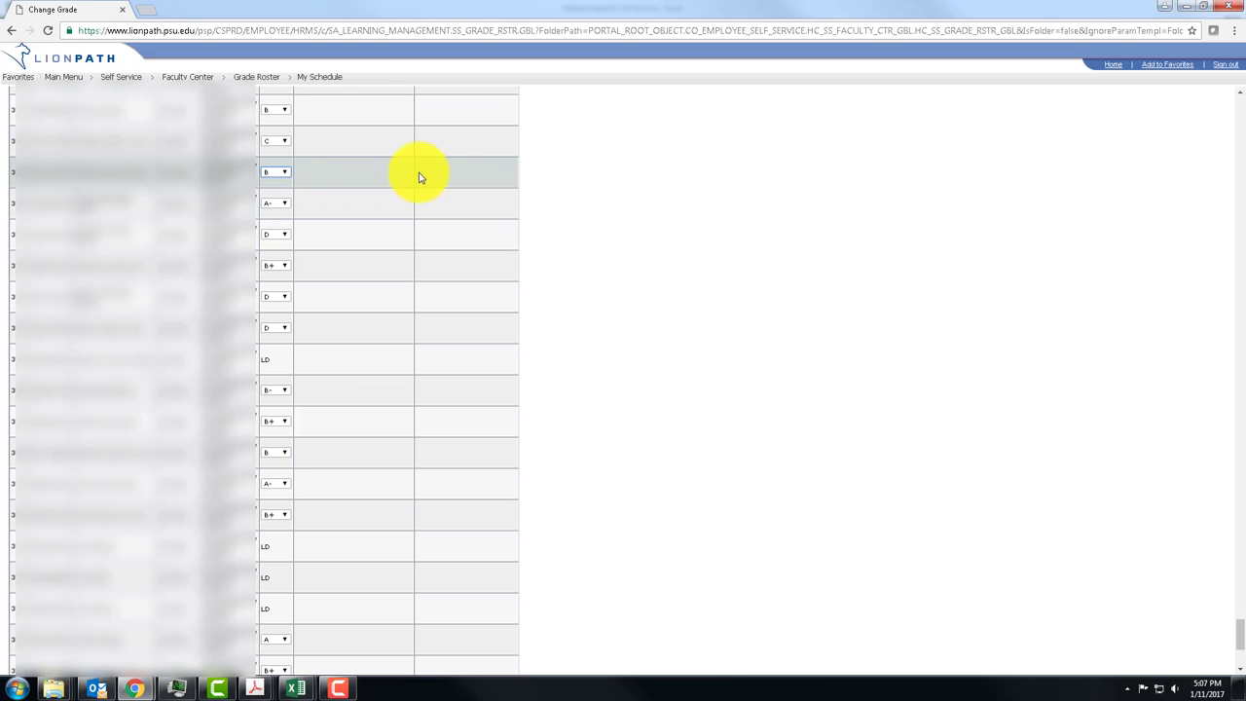
scroll(down, 3)
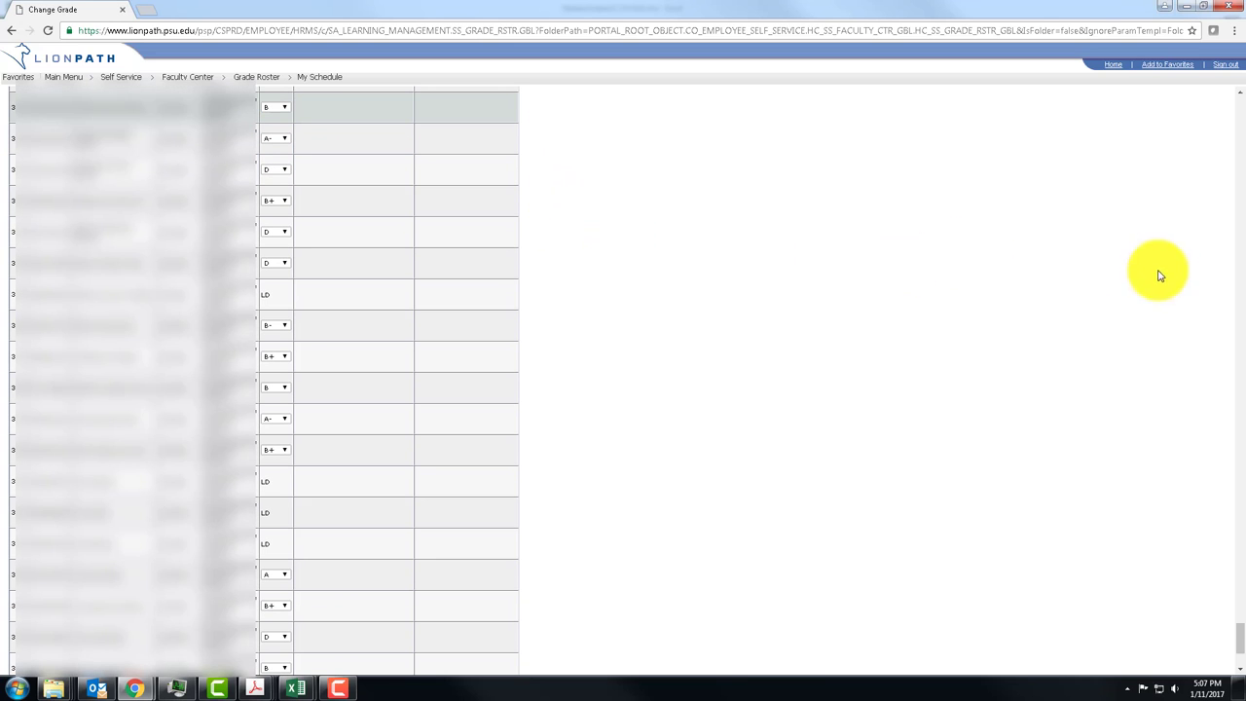
scroll(down, 3)
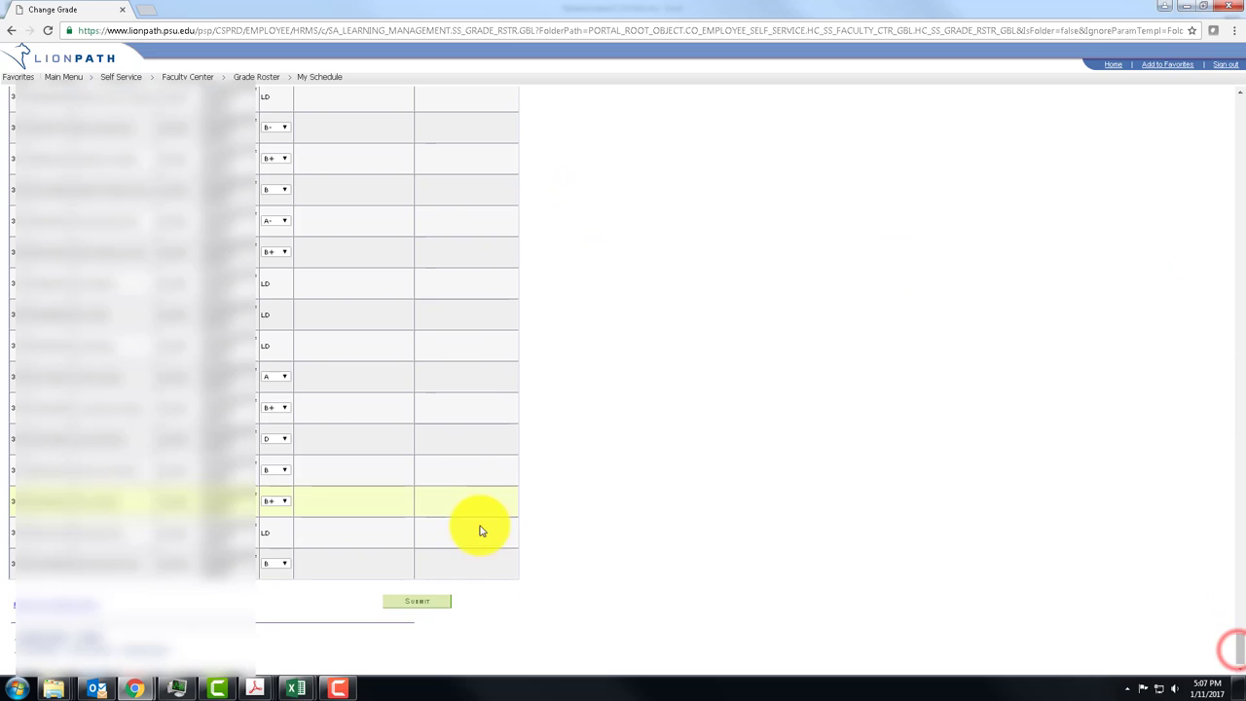
click(416, 599)
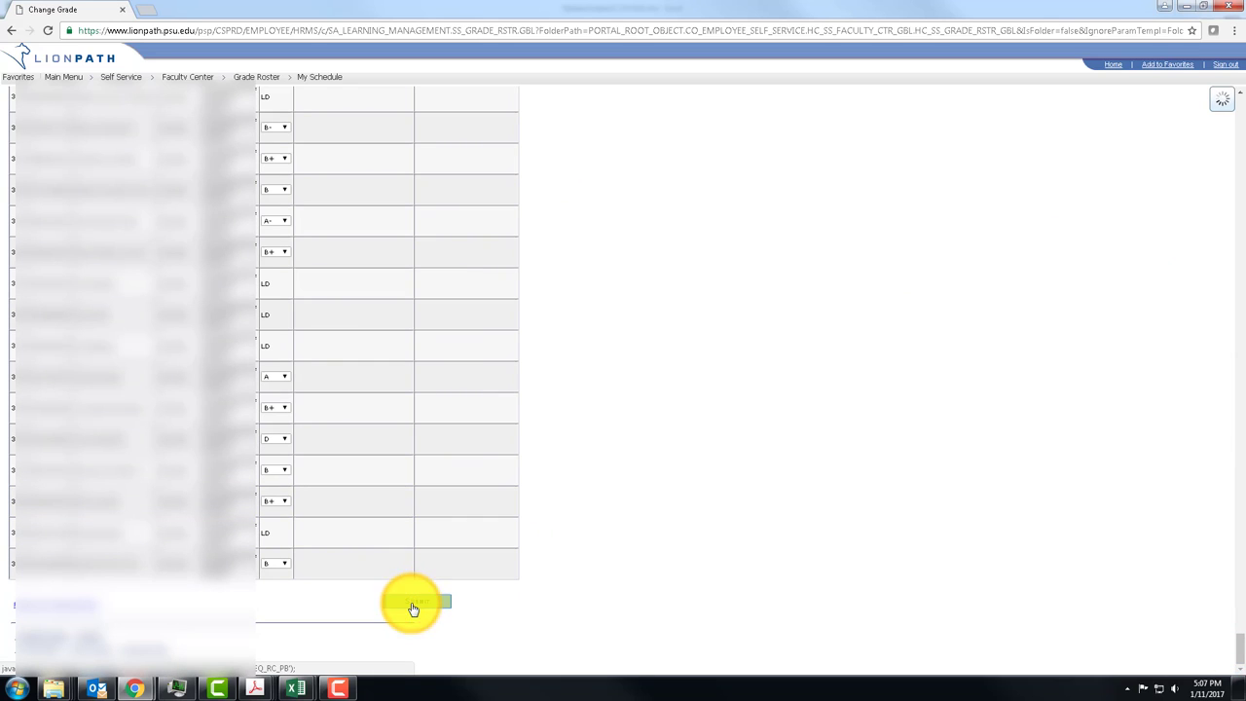